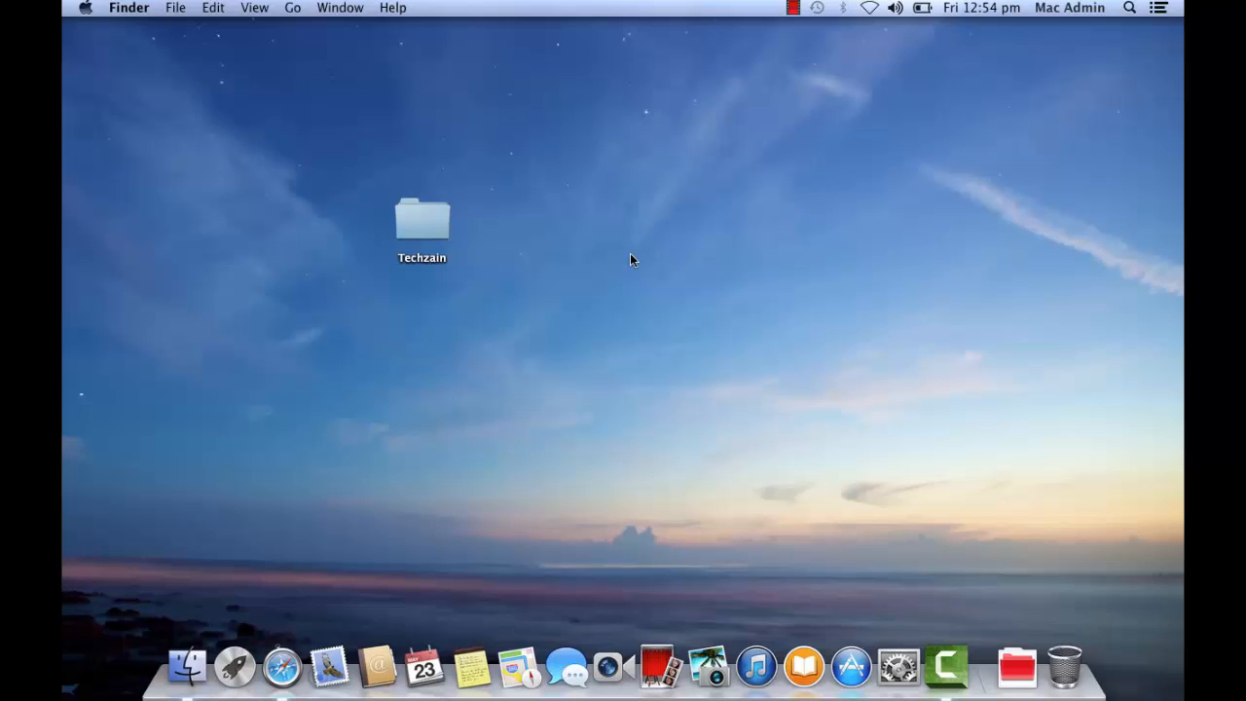
# - Select the Techzain folder, then go to the Downloads folder via the Go menu
pyautogui.click(420, 219)
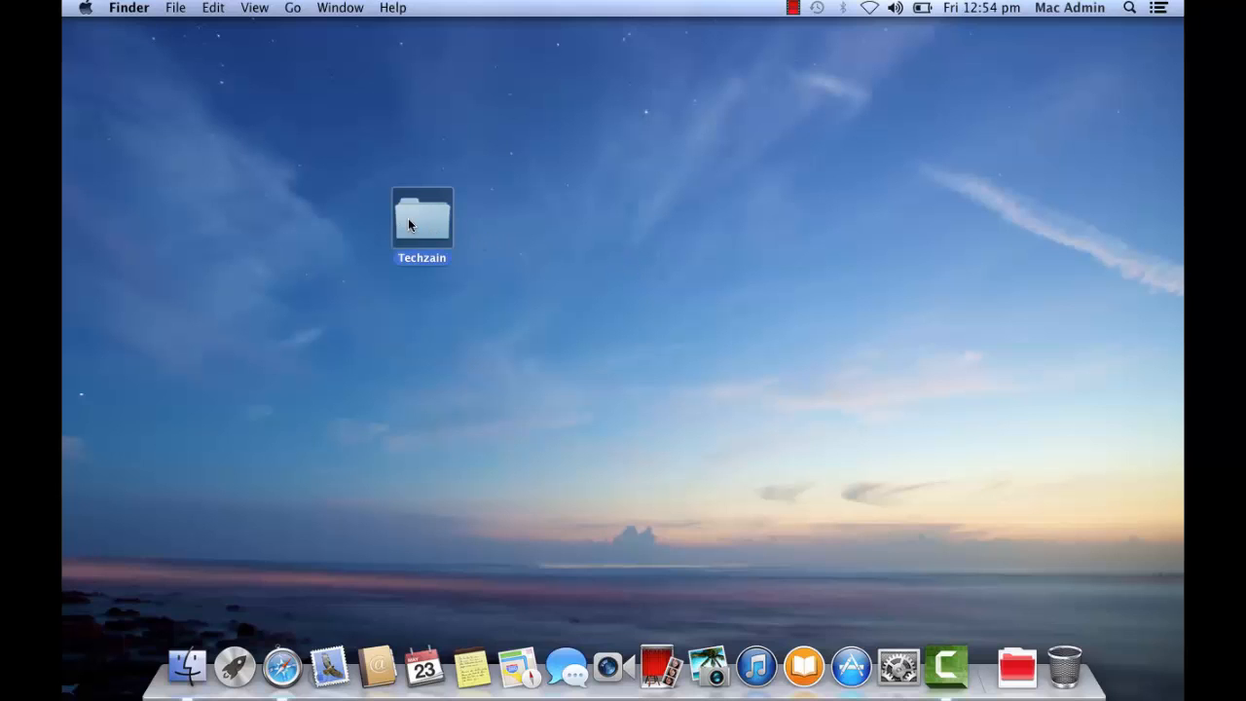
pyautogui.click(292, 8)
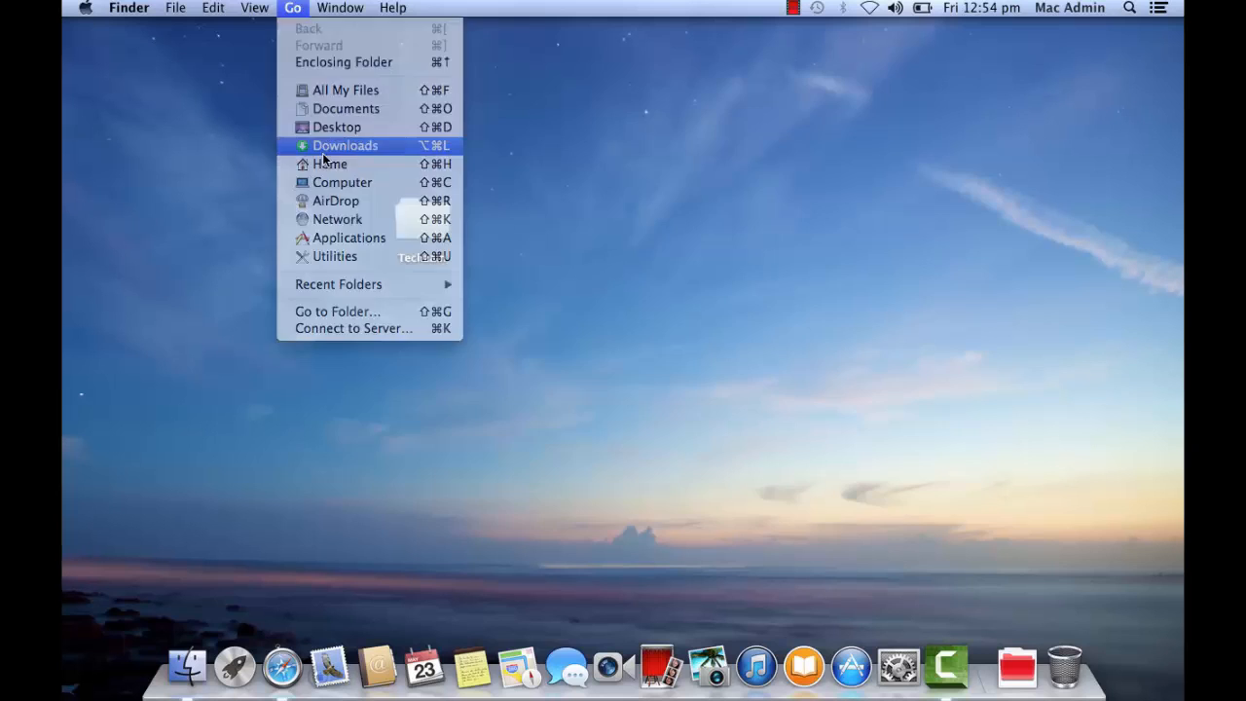
pyautogui.click(345, 145)
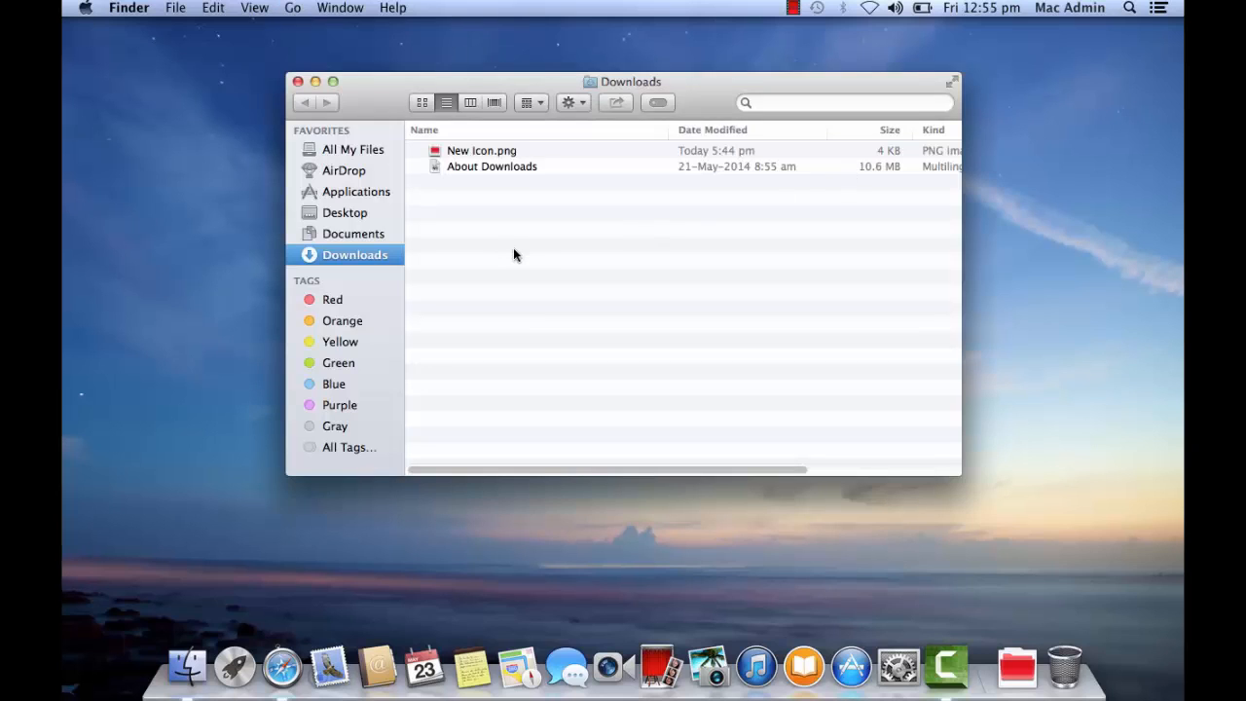
pyautogui.moveTo(493, 225)
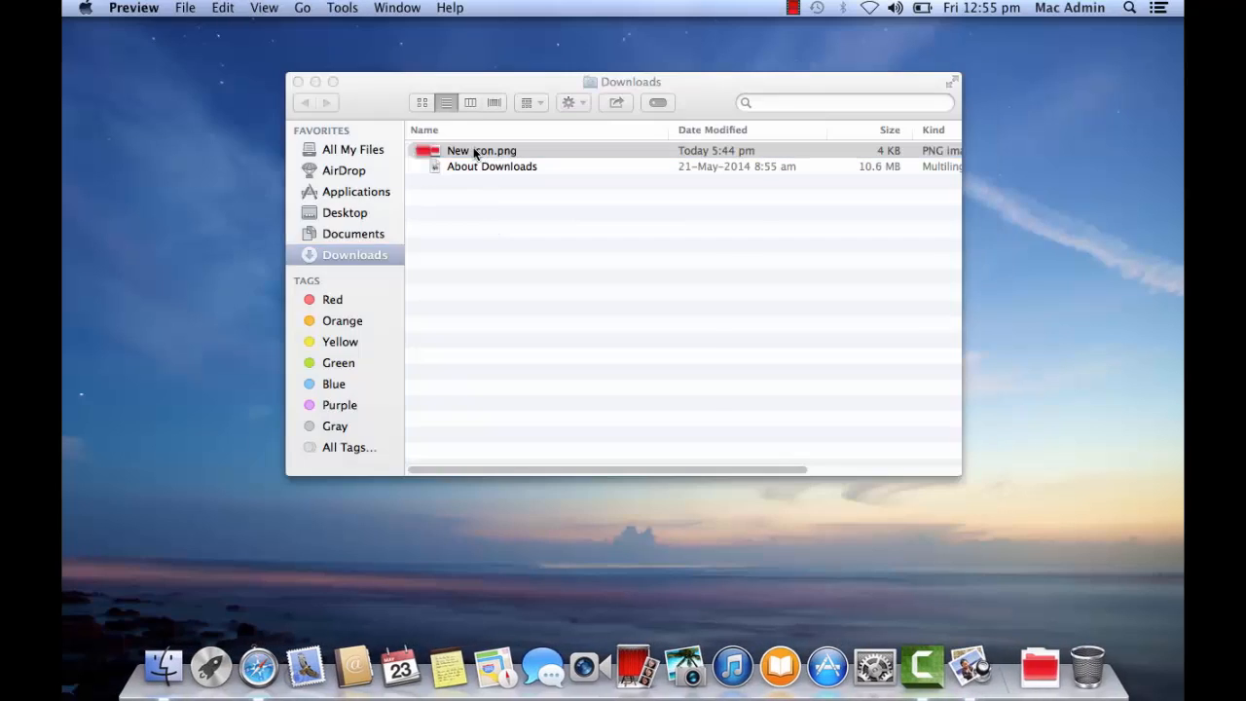
# - Open New Icon.png in Preview and copy the entire red folder image
pyautogui.doubleClick(481, 150)
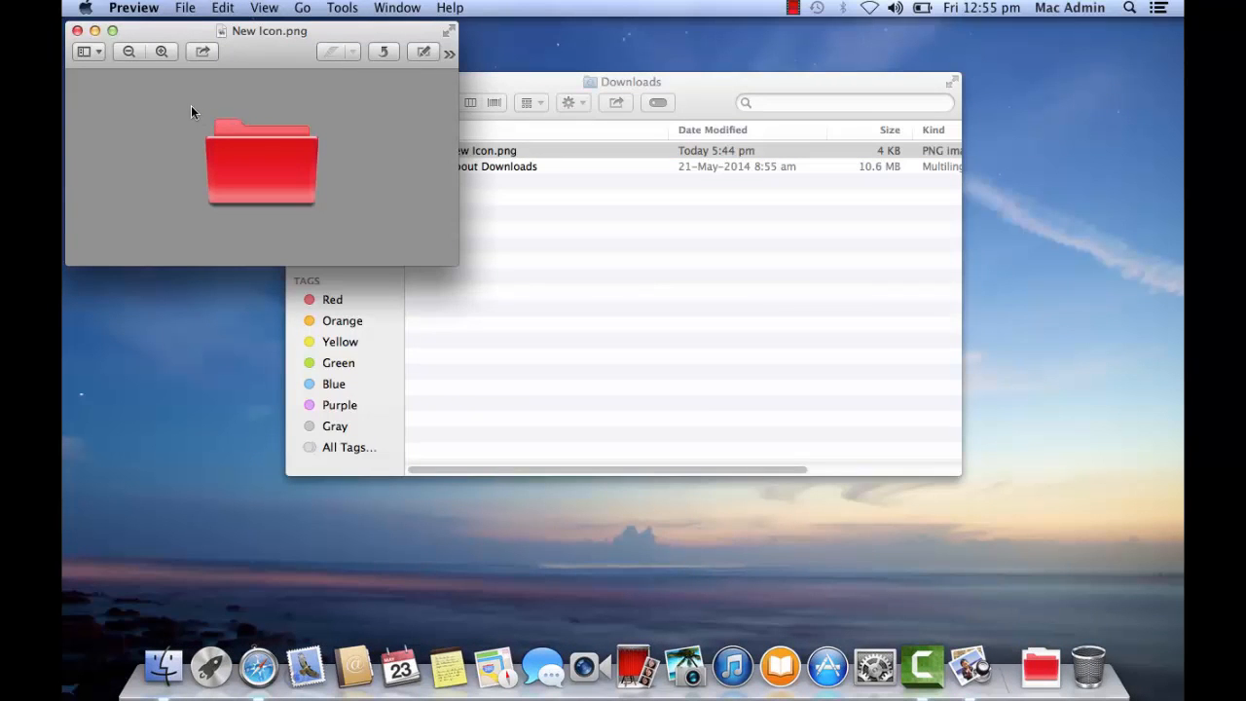
pyautogui.click(260, 162)
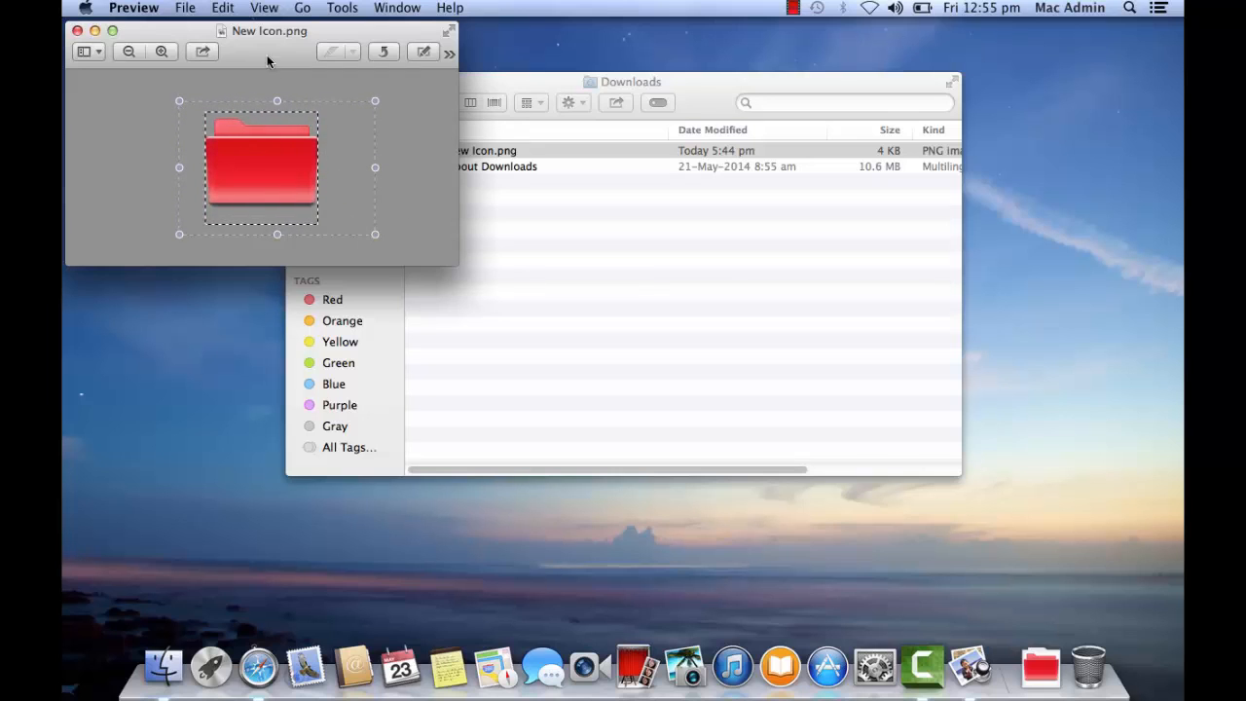
pyautogui.click(222, 8)
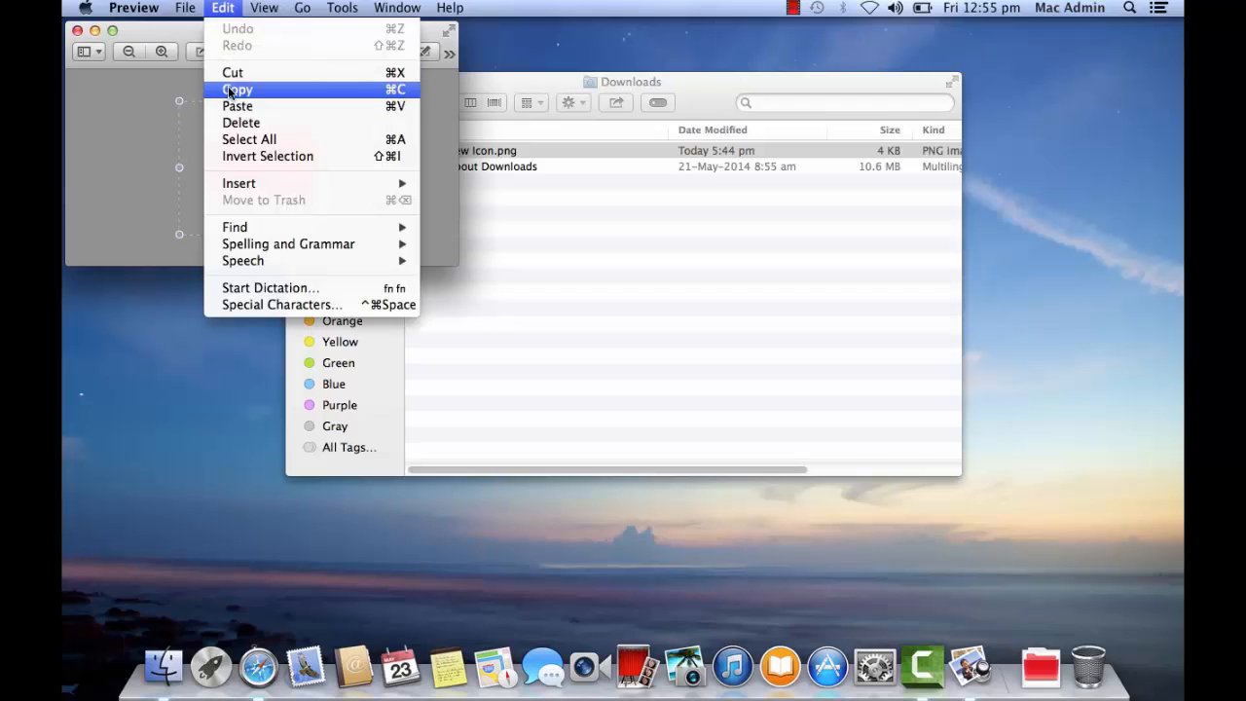
pyautogui.click(237, 88)
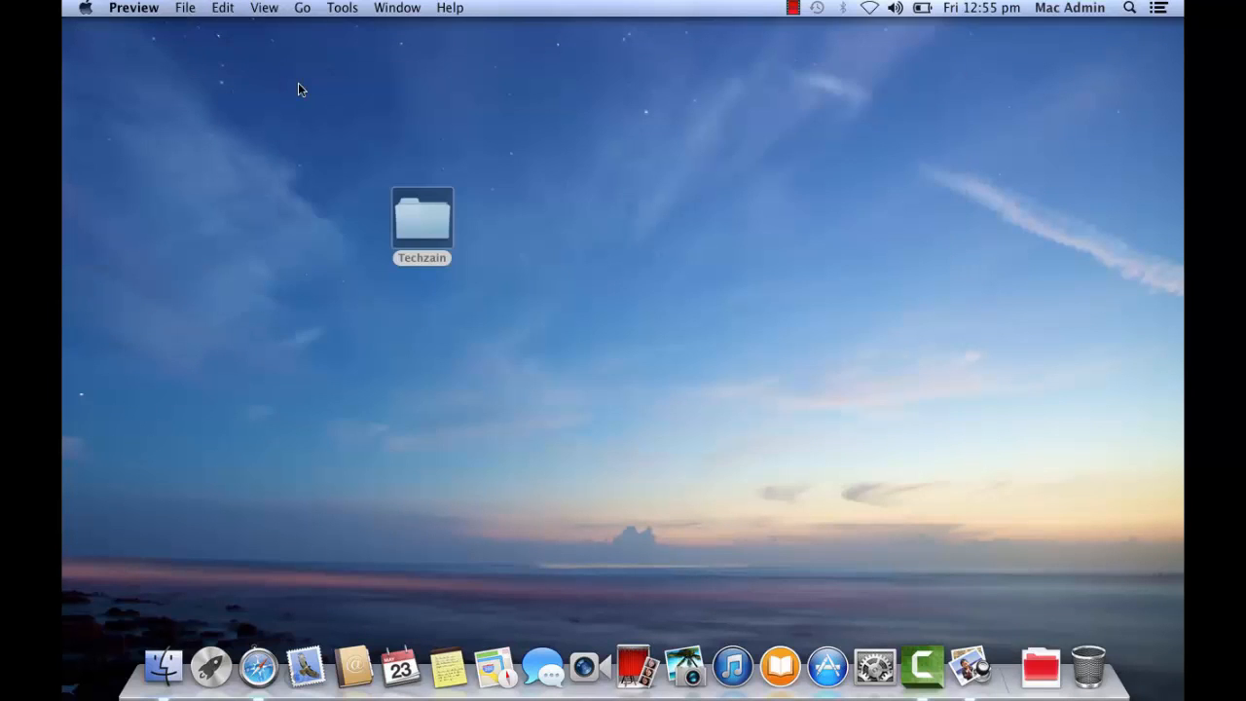
# - Open Get Info for the Techzain folder from its right-click menu
pyautogui.click(421, 218)
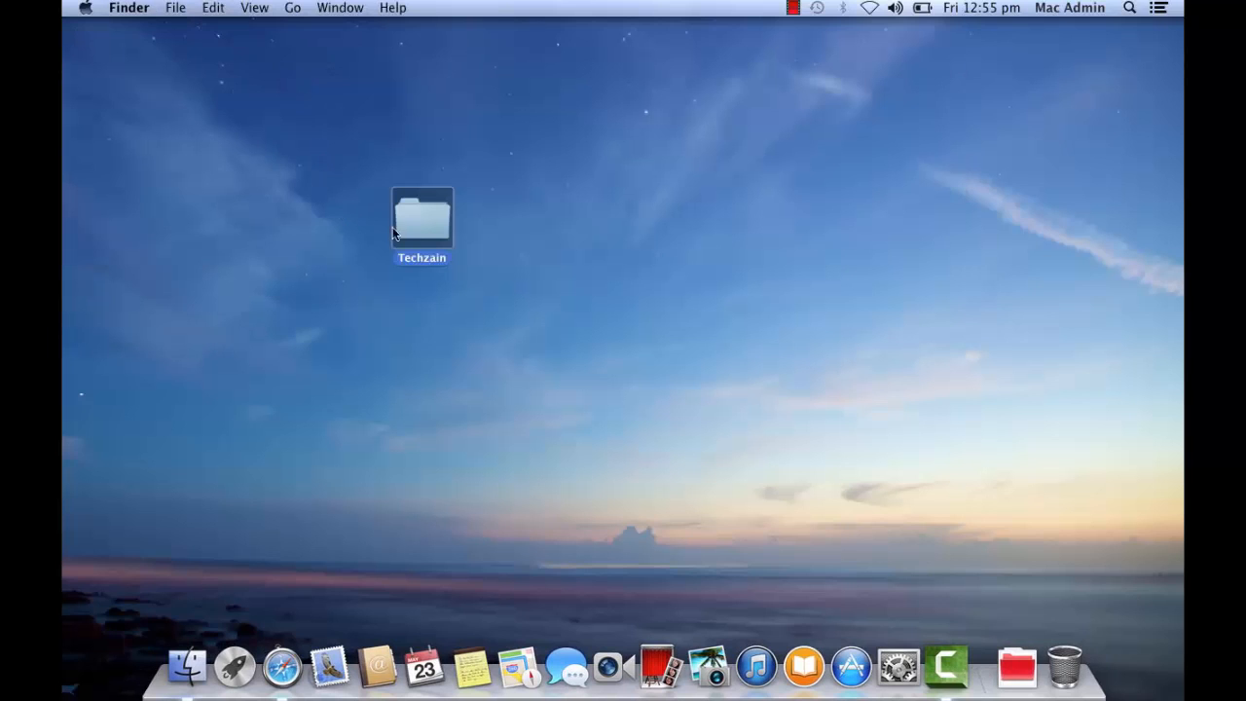
pyautogui.moveTo(424, 222)
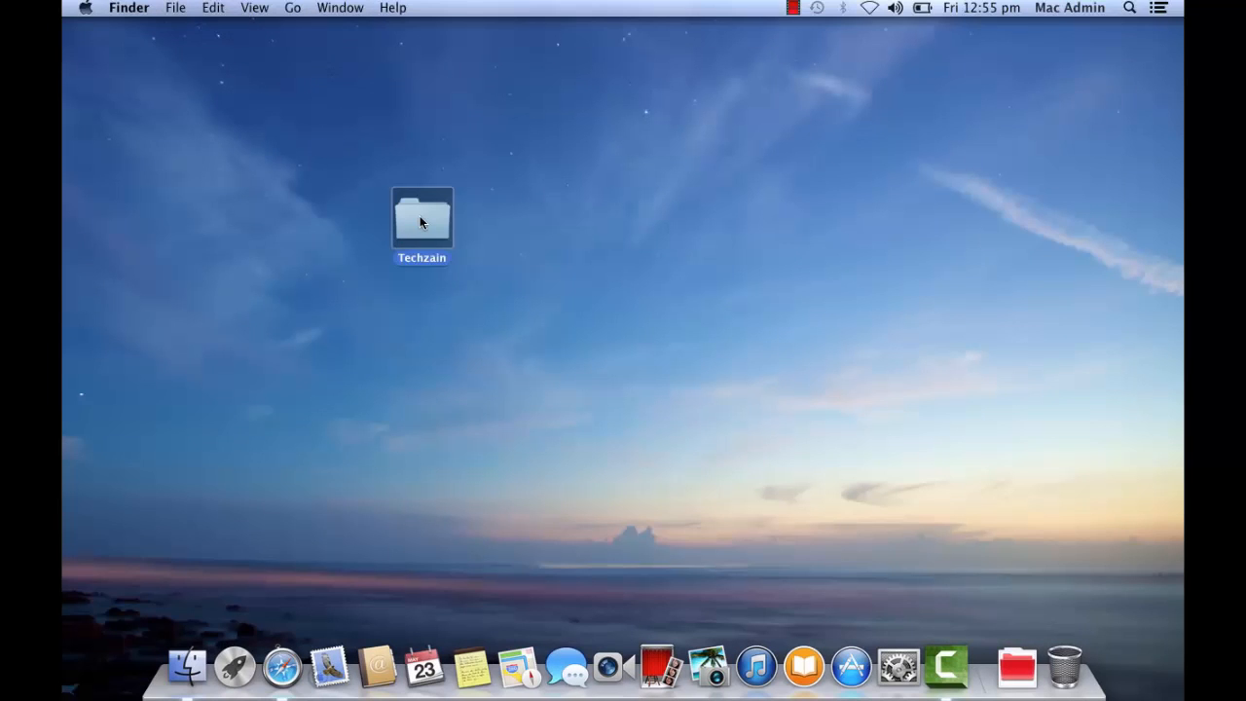
pyautogui.rightClick(421, 219)
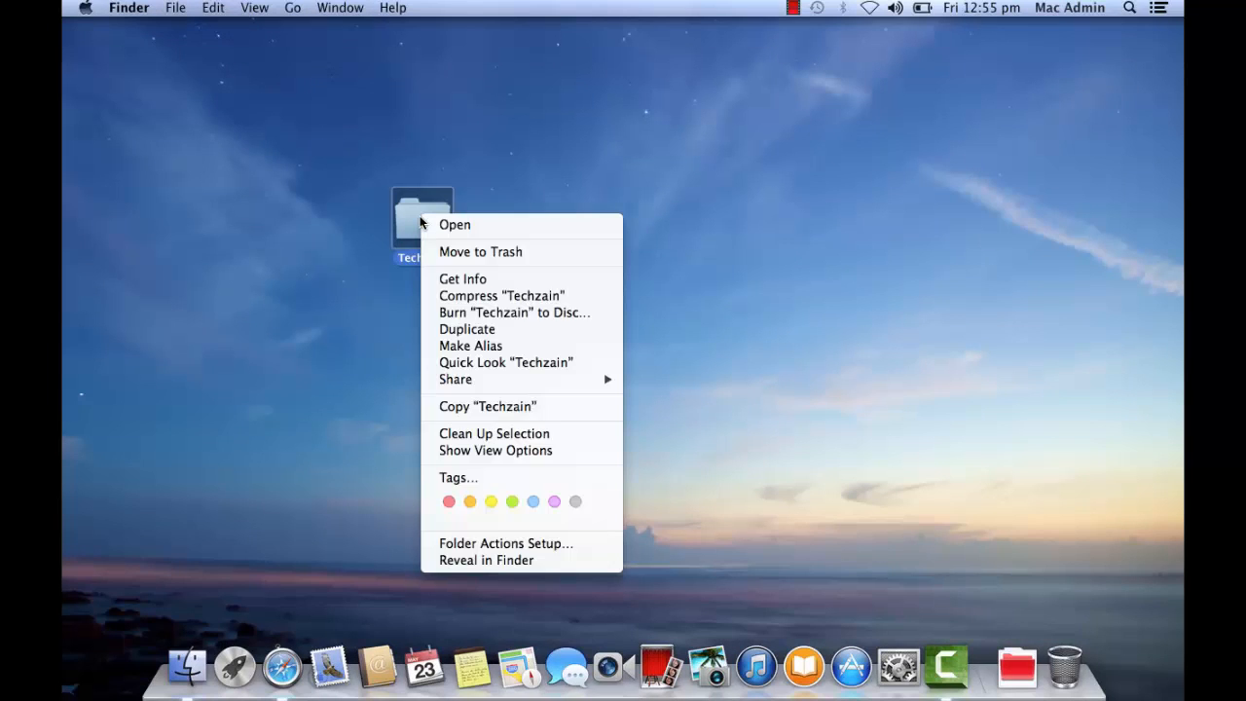
pyautogui.moveTo(502, 295)
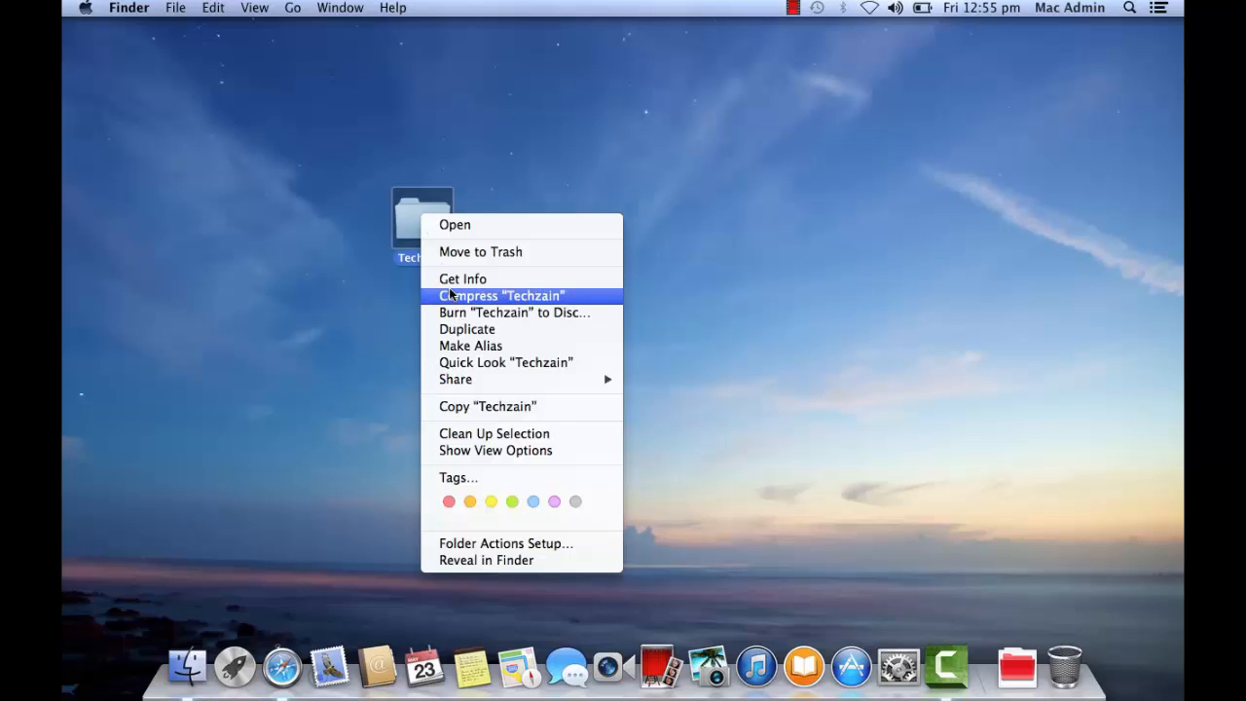
pyautogui.click(462, 278)
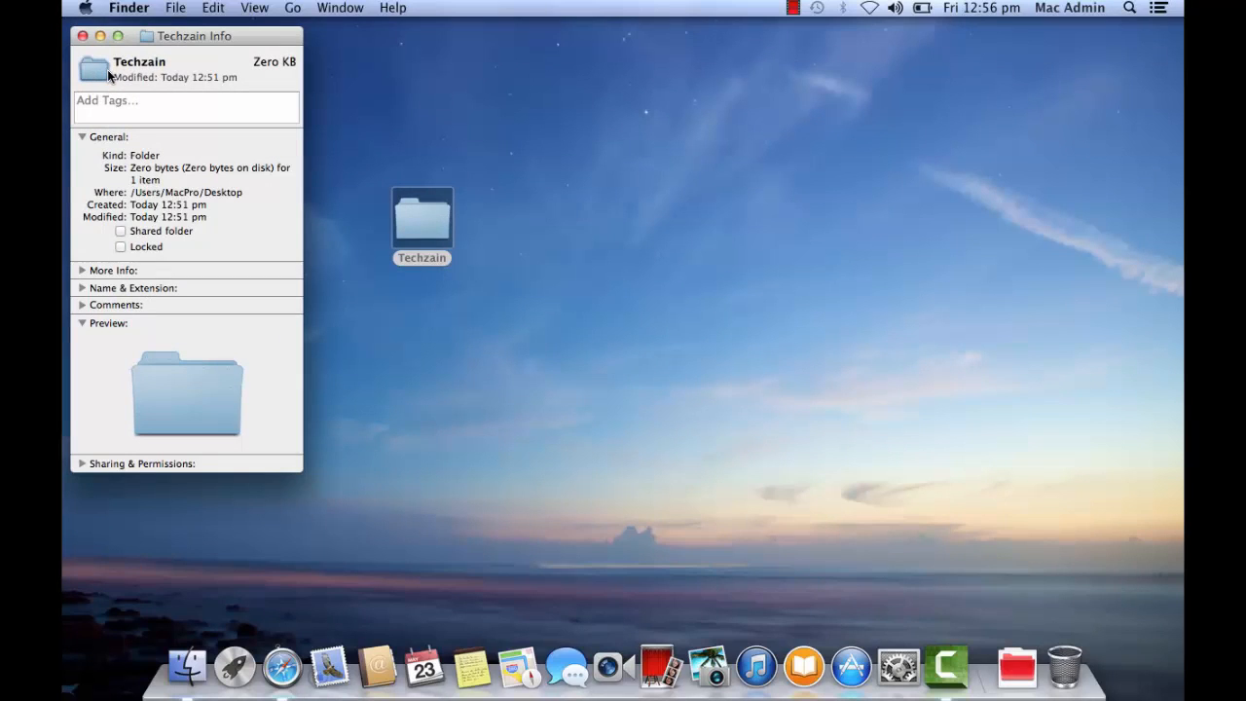
# - Paste the copied red folder image over Techzain's icon in the info window
pyautogui.click(213, 7)
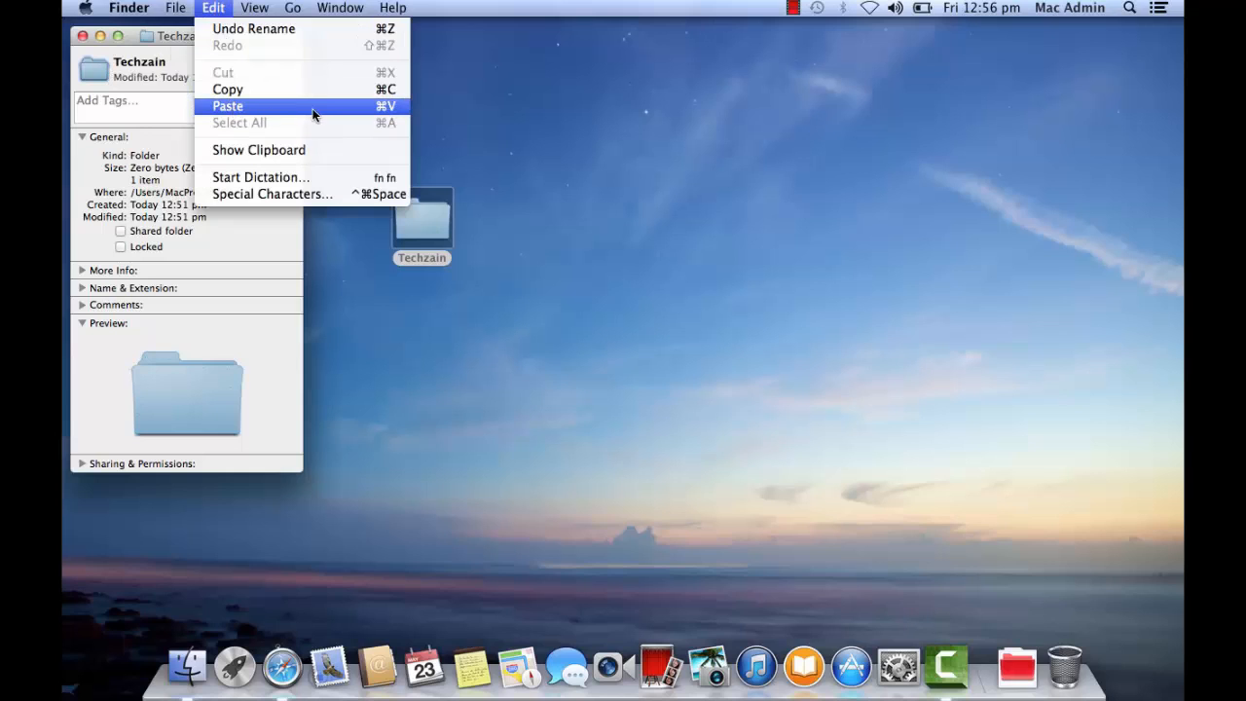
pyautogui.click(228, 106)
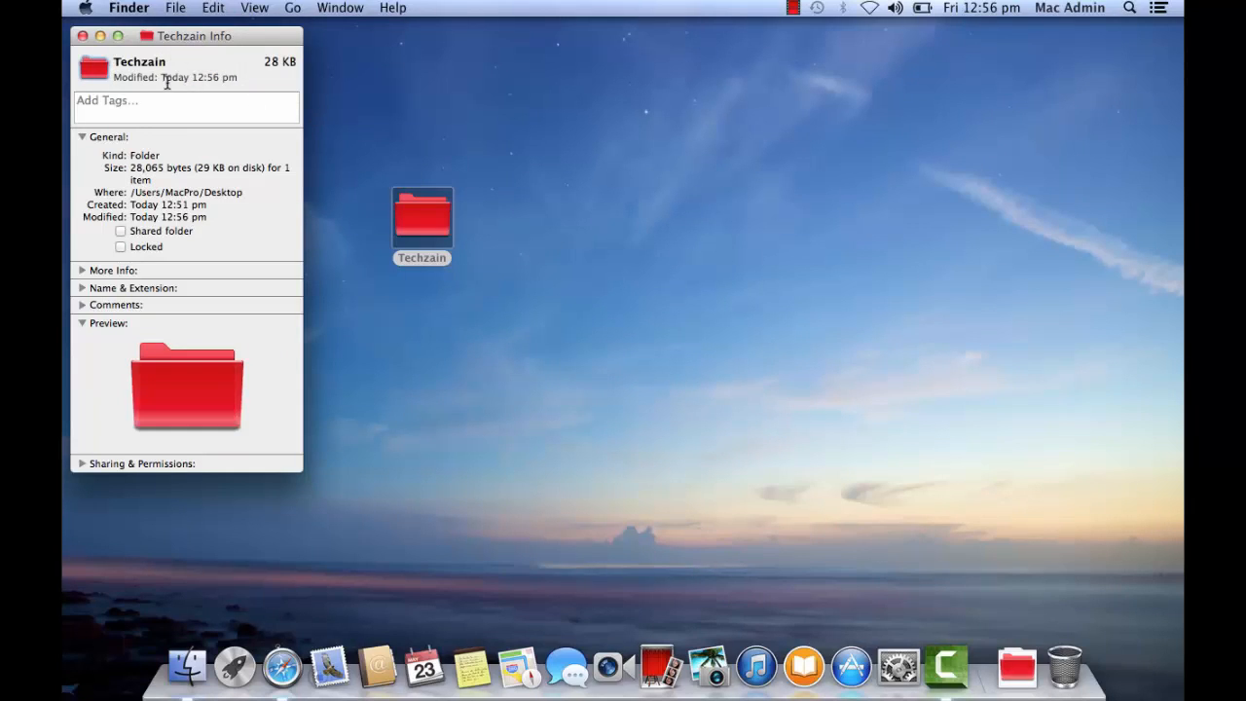
pyautogui.moveTo(161, 421)
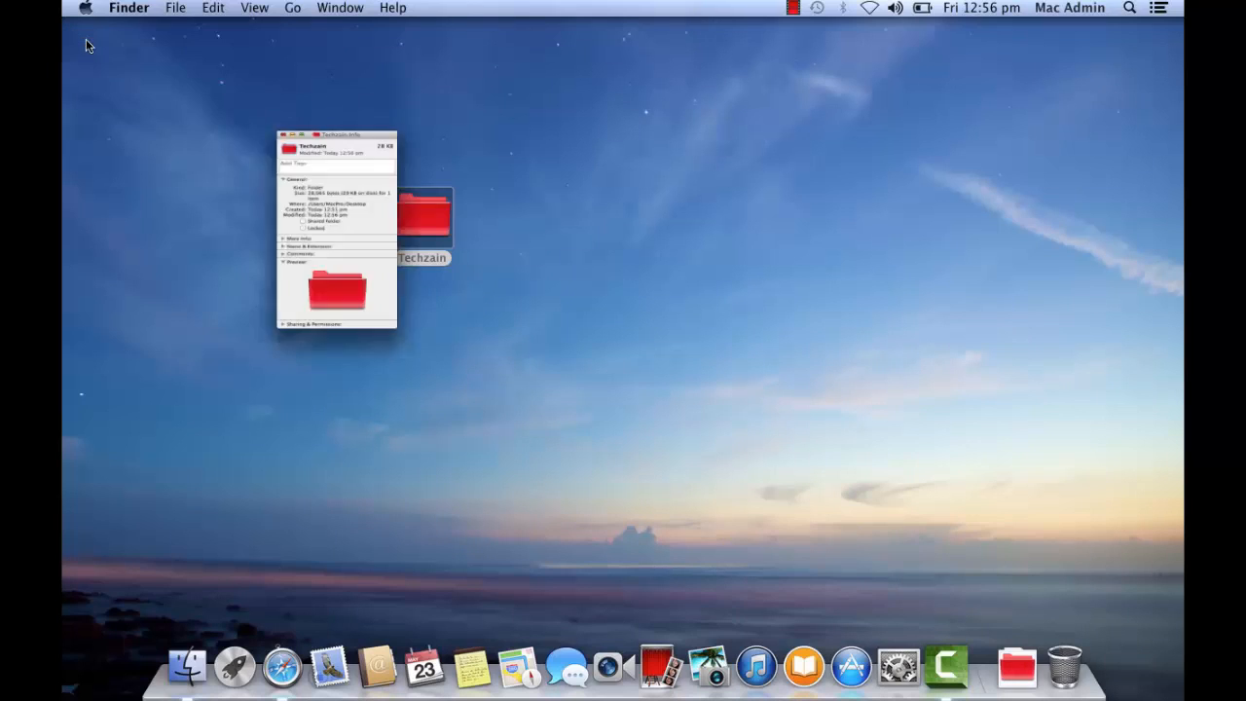
# - Close the Techzain Info window with its red close button
pyautogui.click(285, 135)
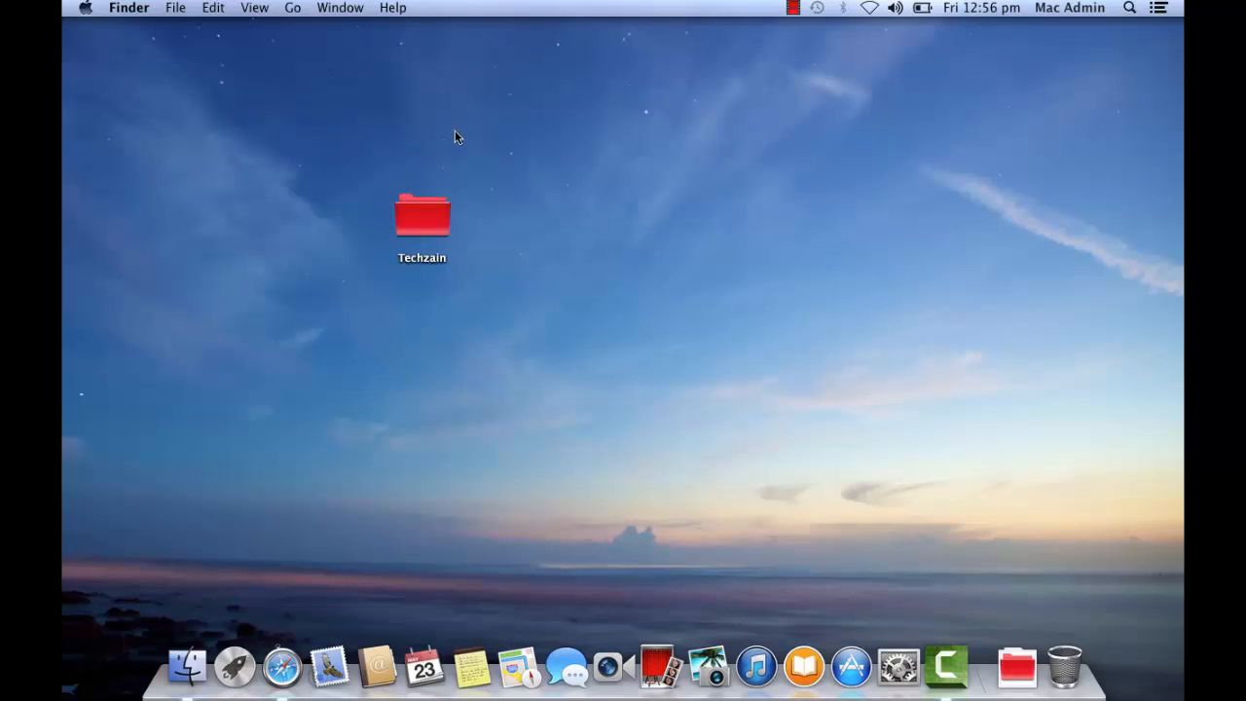
pyautogui.moveTo(487, 231)
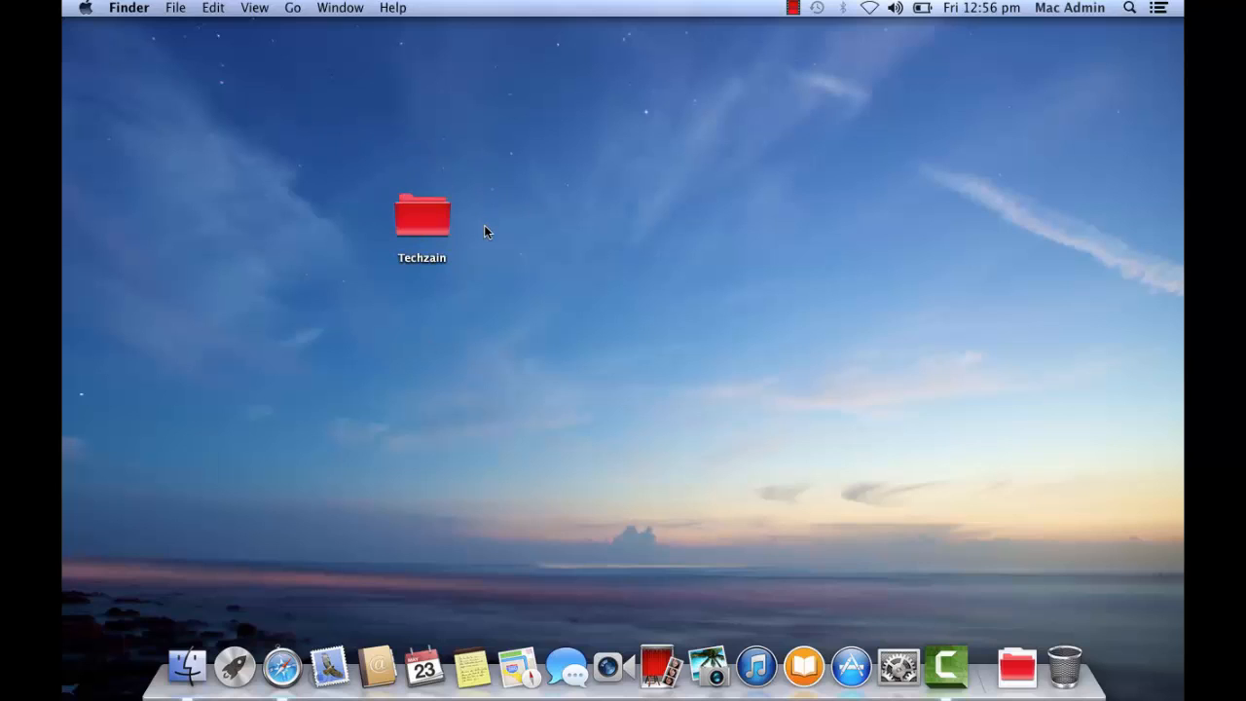